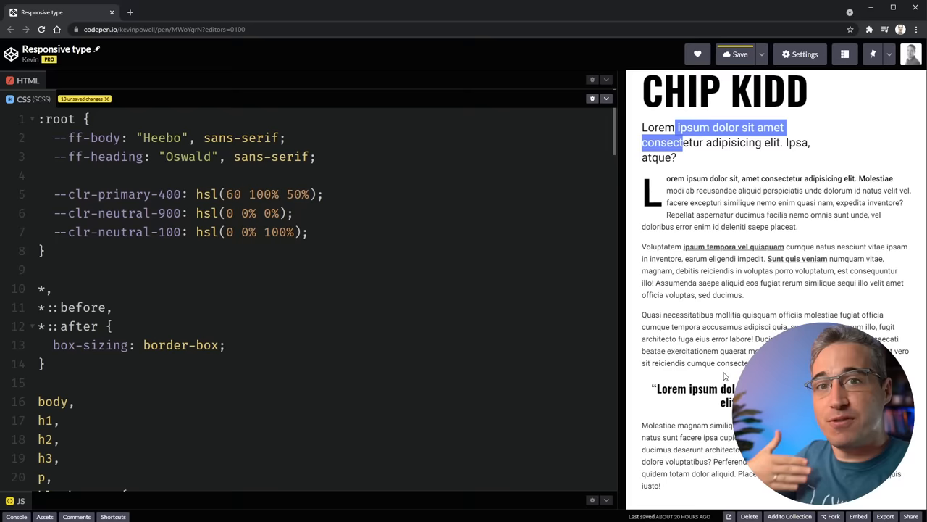
- Fill the :root size variables: --fs-600 1.5rem, --fs-500 1.25rem, --fs-400 1rem
scroll("down", 3)
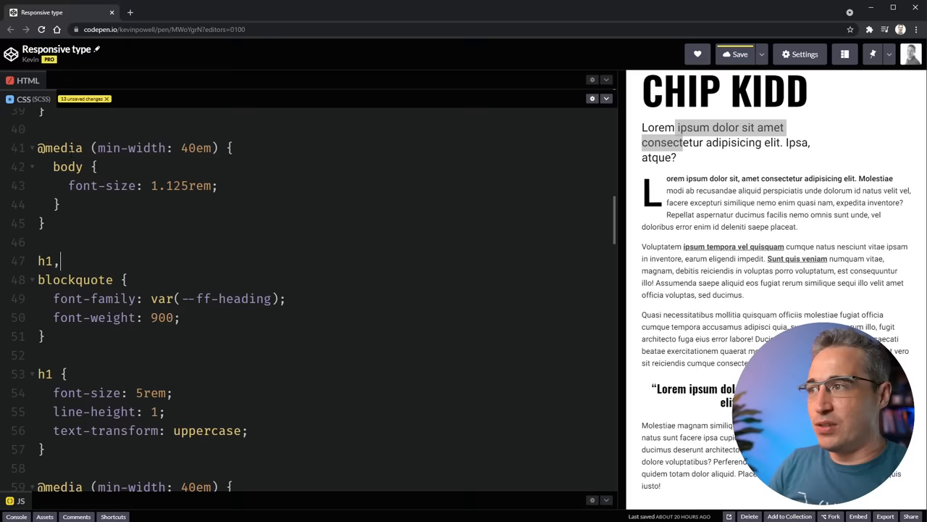
scroll("down", 3)
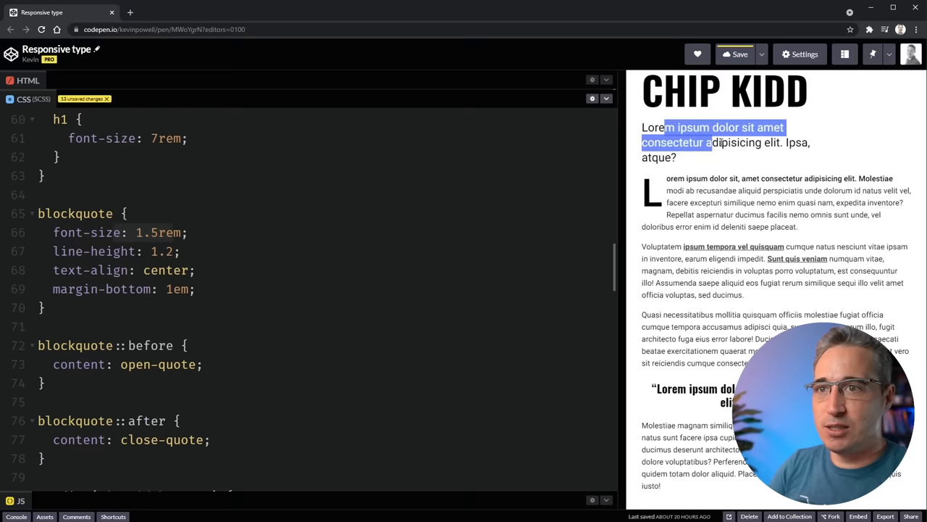
scroll("down", 3)
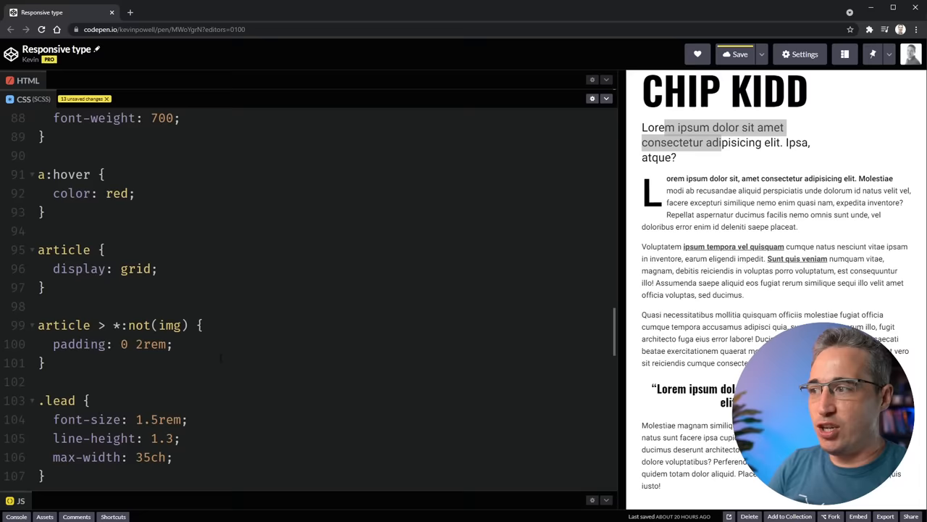
scroll("down", 3)
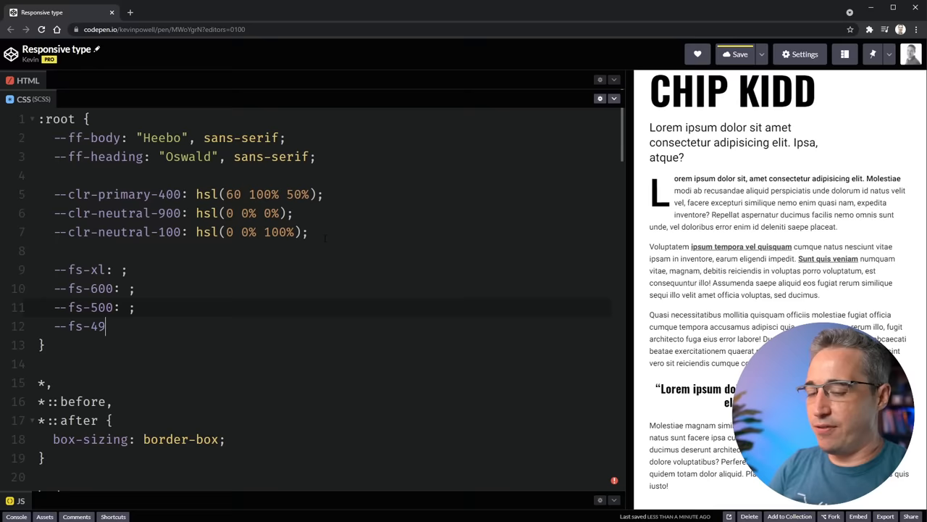
type("00: ;")
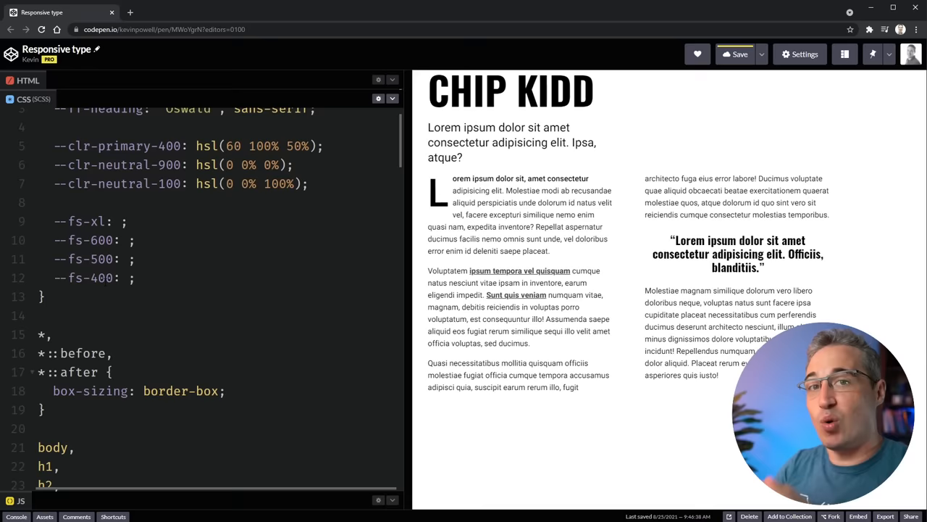
left_click(739, 53)
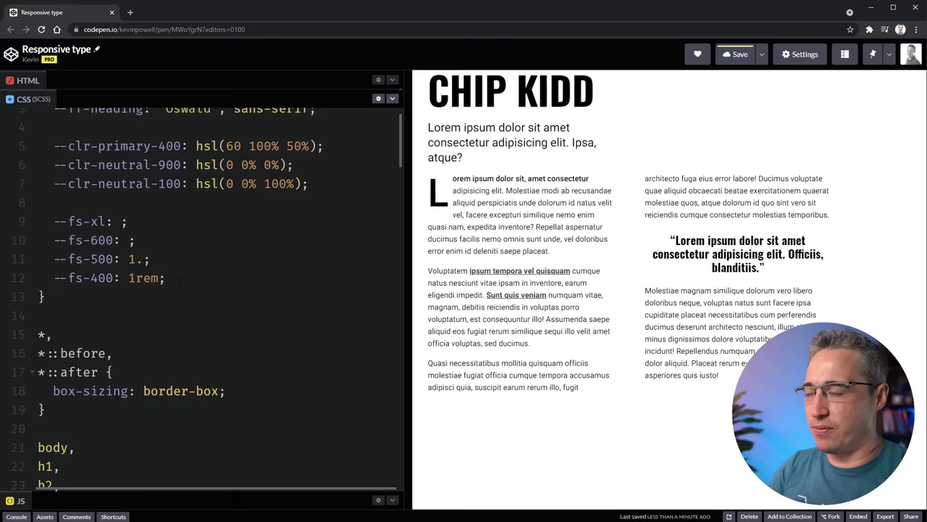
type("1.5rem")
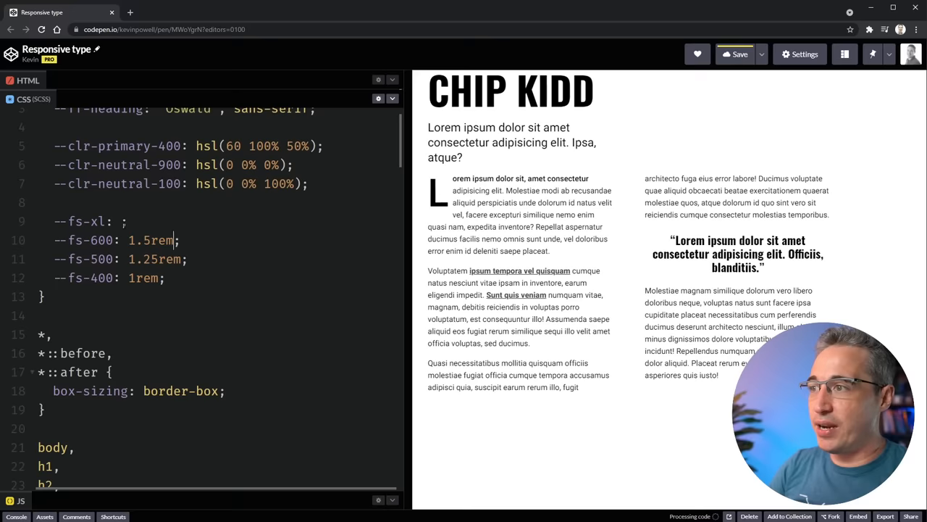
- Scroll through the stylesheet and give --fs-xl a value of 5rem in :root
scroll("down", 3)
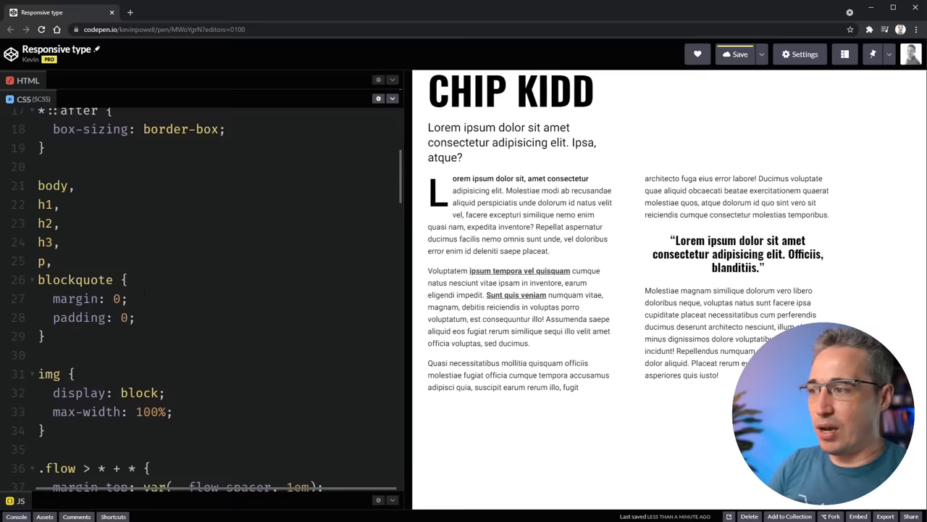
scroll("down", 3)
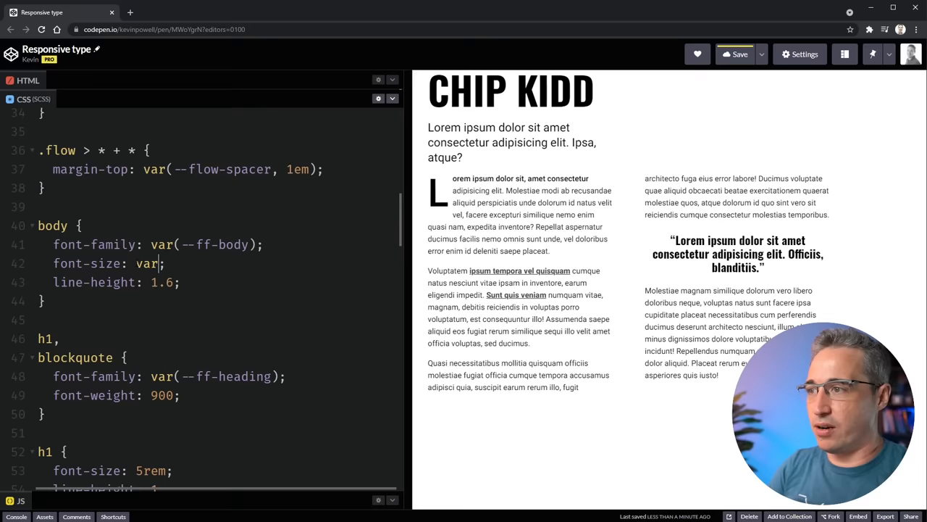
scroll("down", 3)
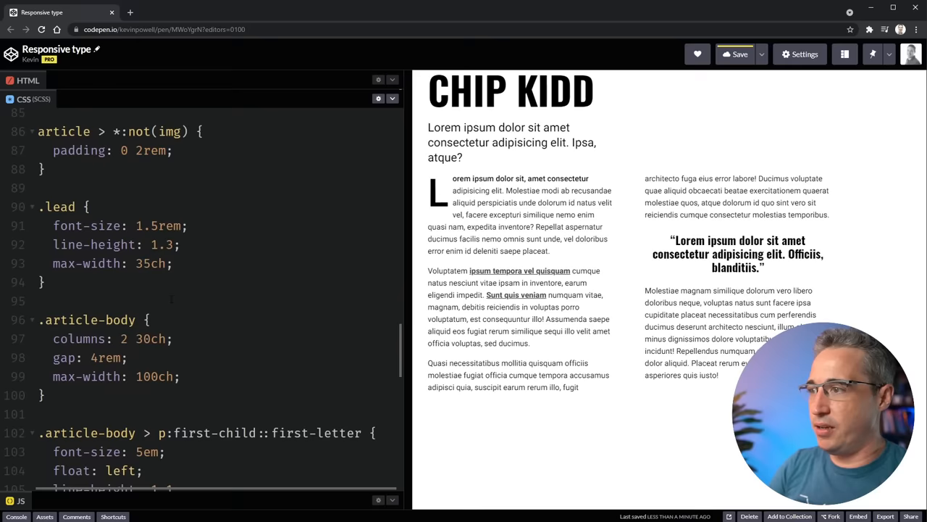
scroll("up", 3)
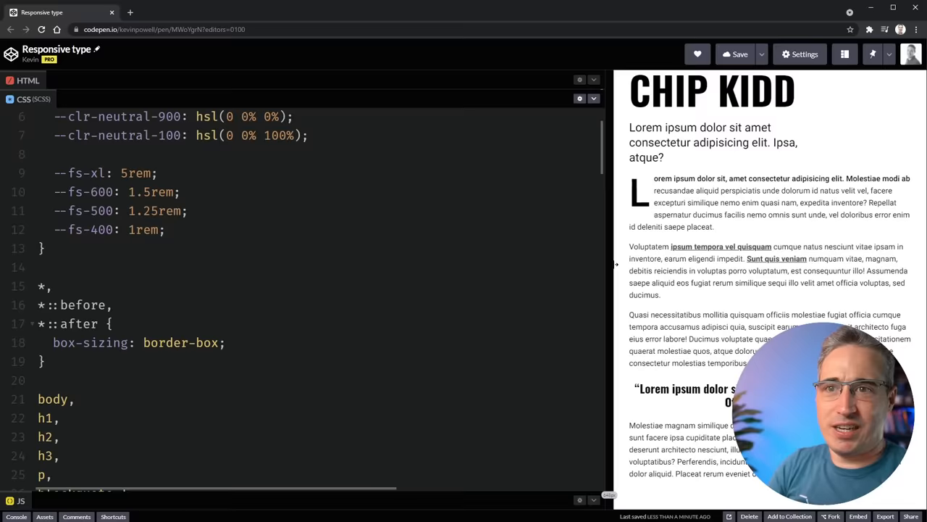
- Add a min-width 40em media query redefining :root, with --fs-xl 7rem and --fs-600 2rem
type("@media (min-width: 40em) {")
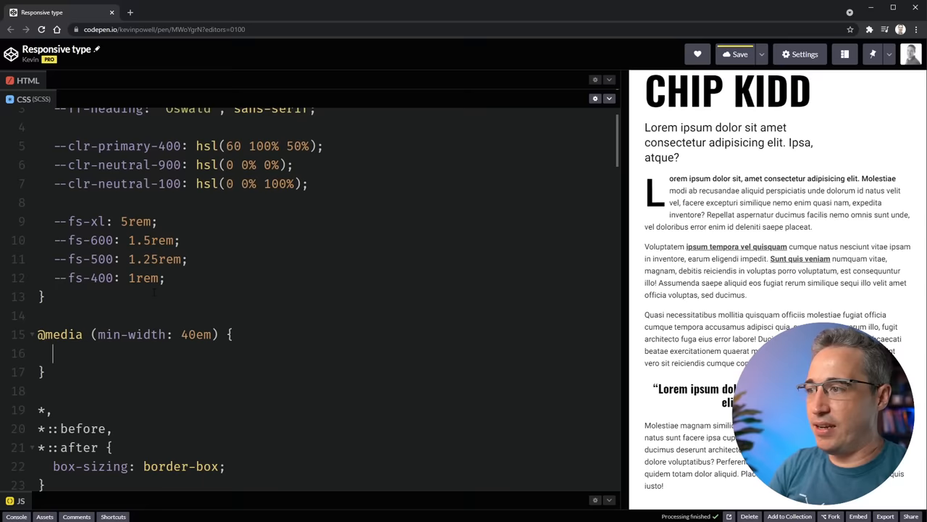
type(":root {")
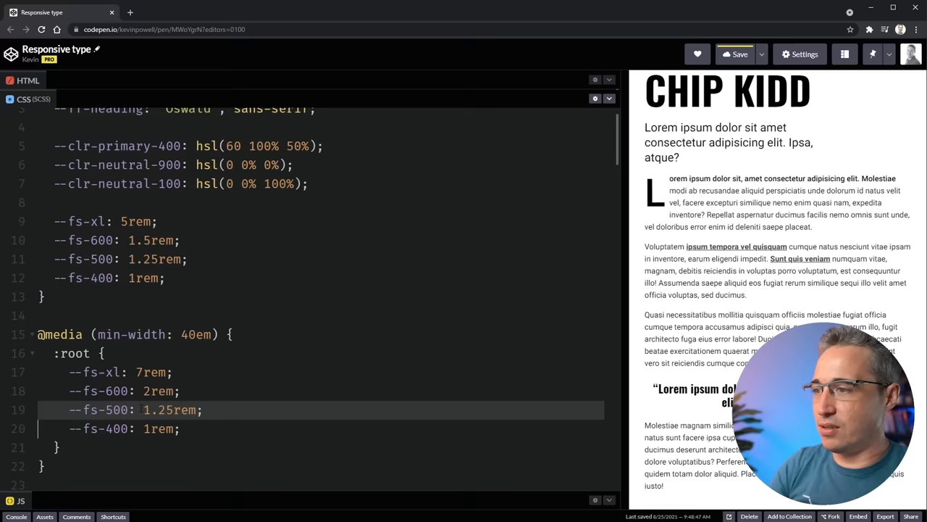
left_click(736, 53)
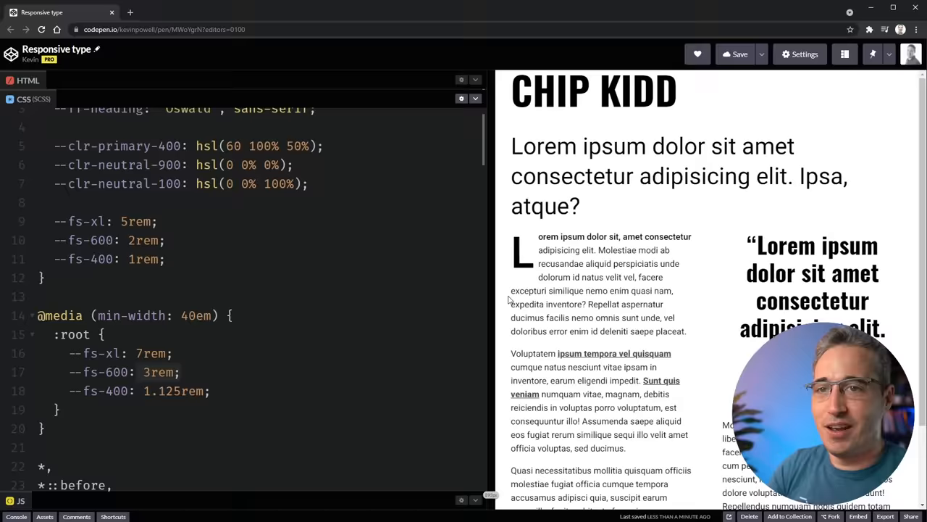
- Save the pen with Ctrl+S so the preview shows the new font sizes
scroll("down", 3)
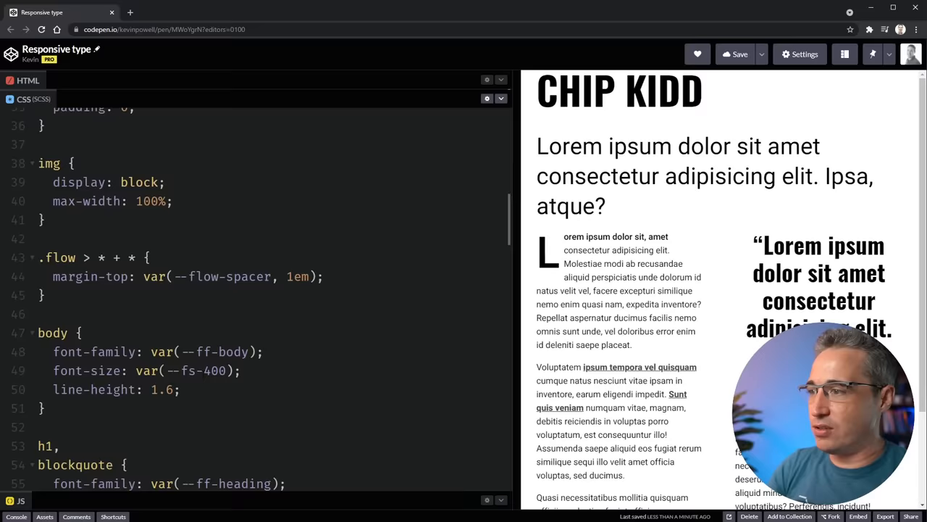
key("ctrl+s")
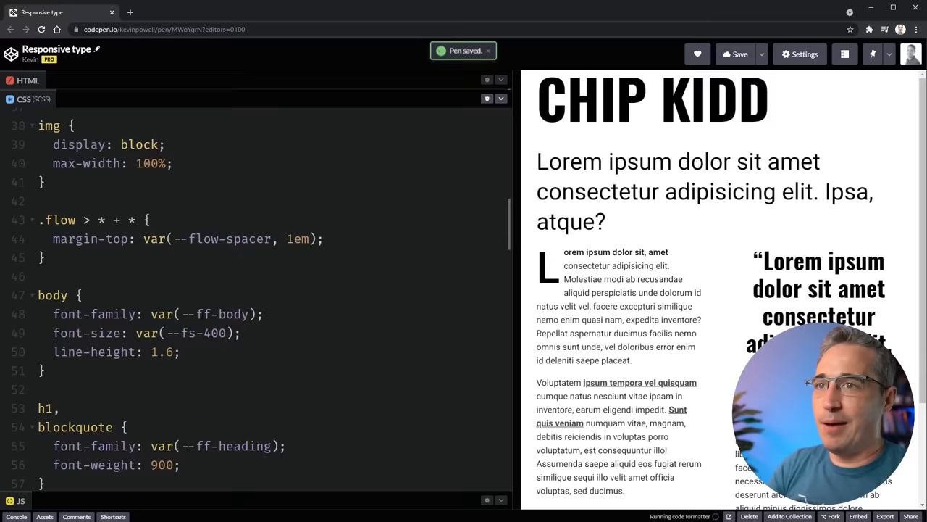
scroll("up", 3)
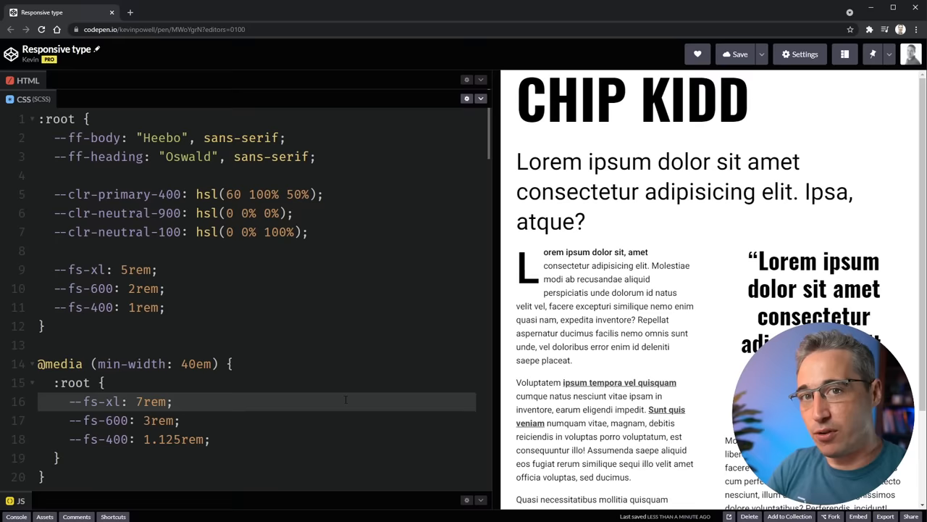
- Set --fs-xl to 15vw, remove its media-query override, and widen the preview to compare
key("ctrl+s")
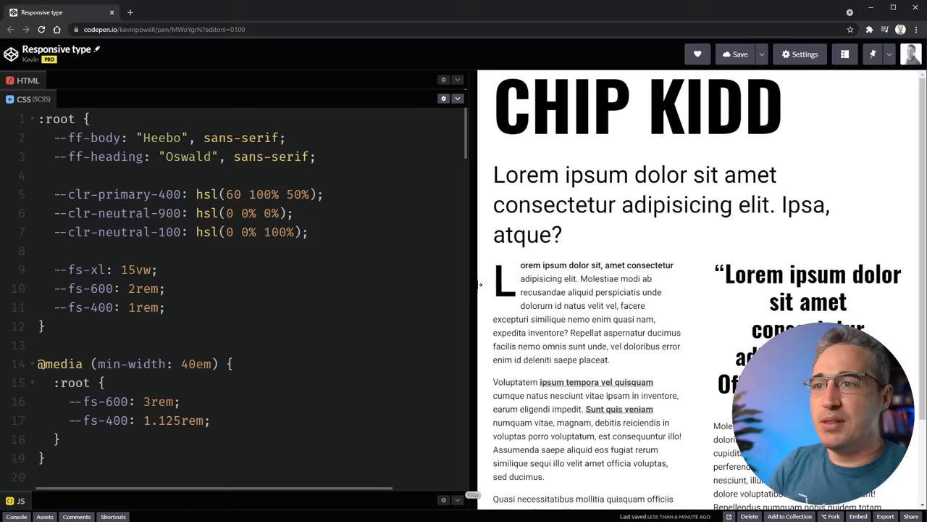
left_click_drag(478, 286, 395, 286)
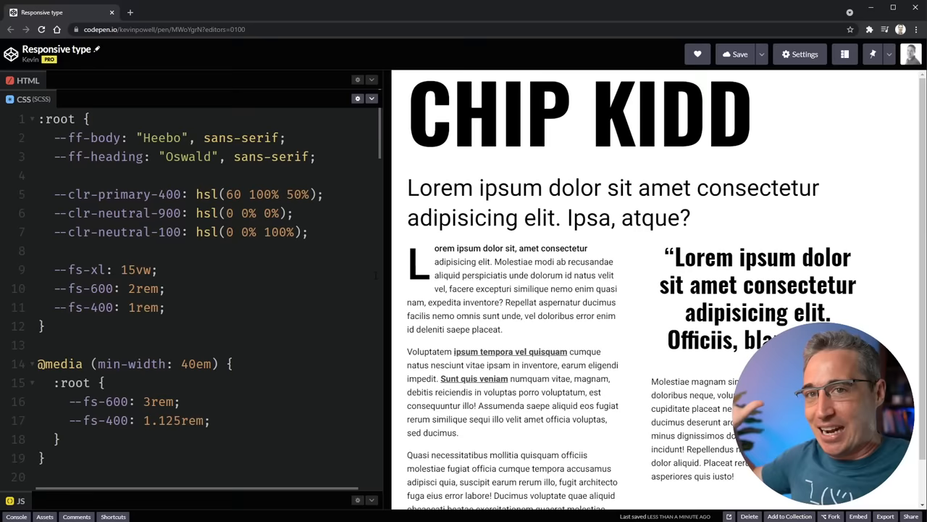
- Set --fs-400 to 2vw, comment out its media-query line, and open Live View
scroll("down", 3)
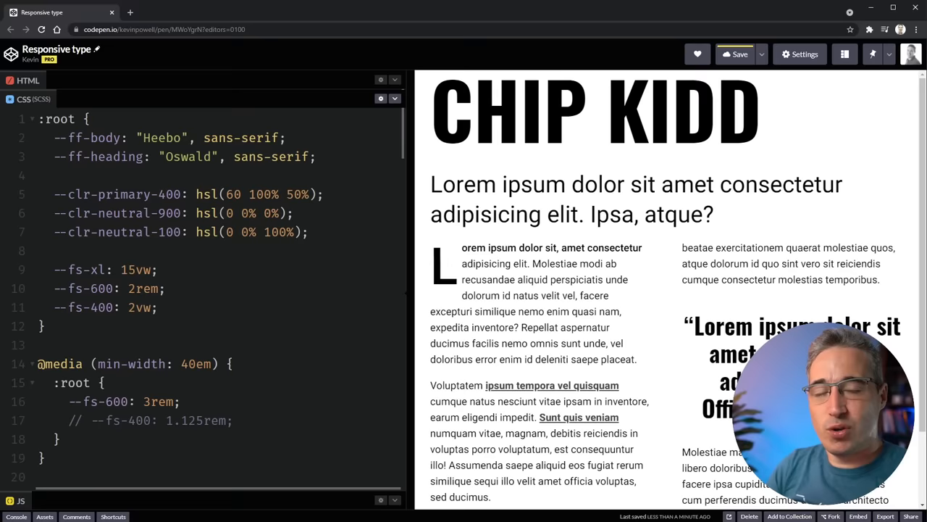
left_click(174, 13)
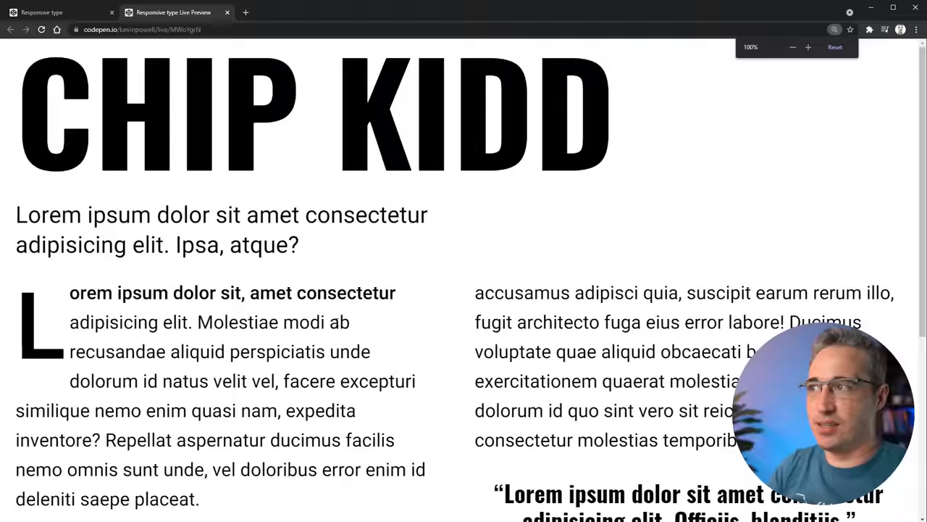
- Zoom the Live Preview tab in Chrome to test text scaling, then return to the editor
left_click(808, 47)
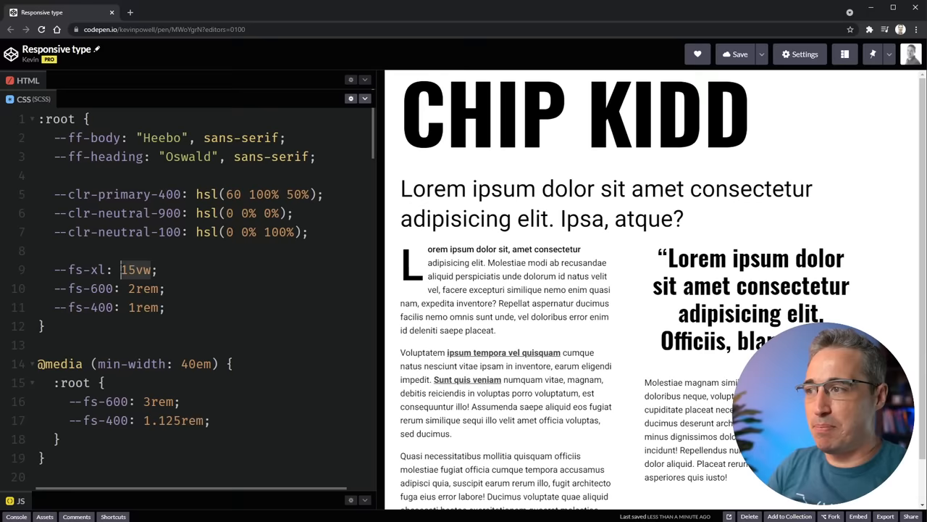
- Replace 15vw on --fs-xl with clamp(3.5rem, 12vw + 1rem, 8rem)
type("clamp(")
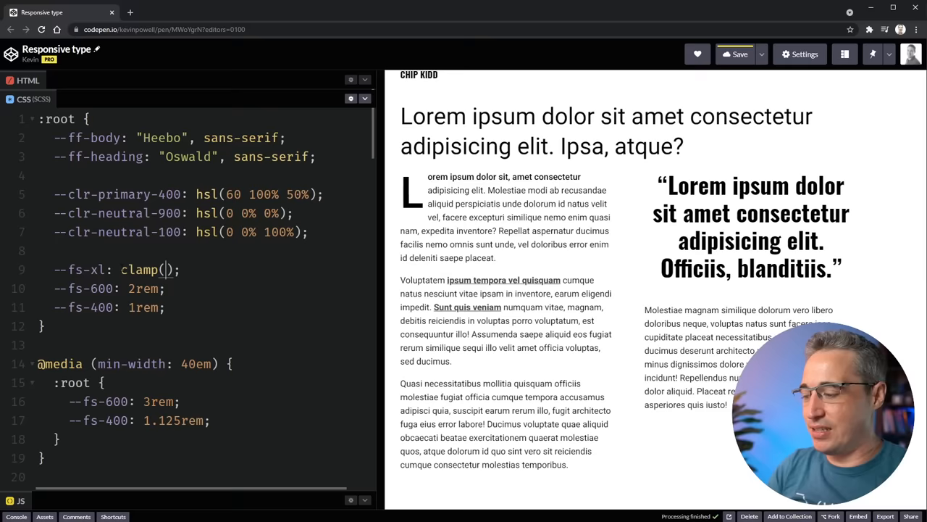
type("3.5rem,")
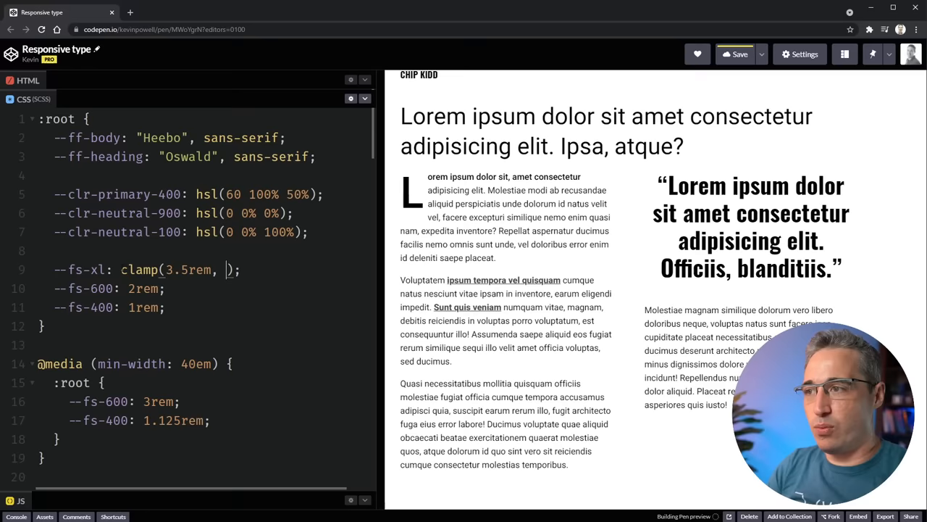
type("12vw + 1rem,")
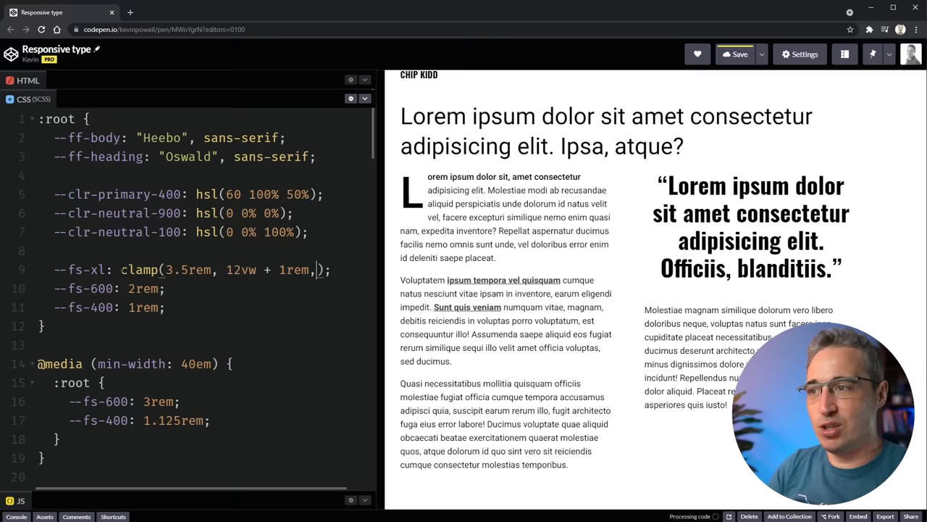
type("8rem")
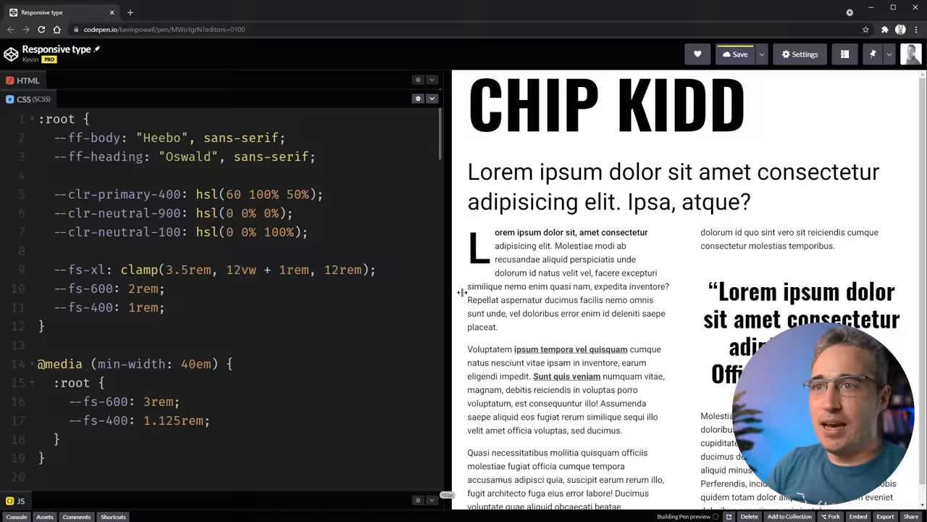
- Raise the clamp maximum to 12rem and resize the preview to test headline scaling
left_click_drag(462, 292, 623, 293)
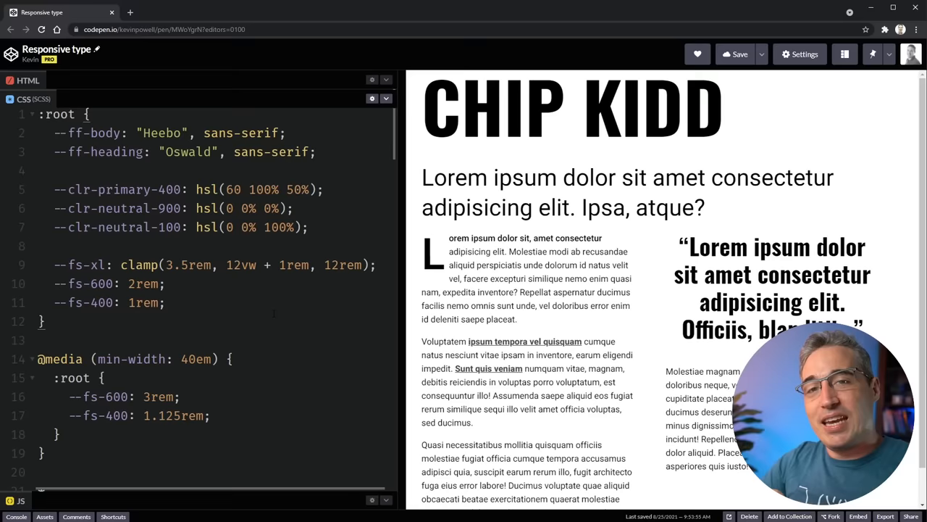
left_click(45, 321)
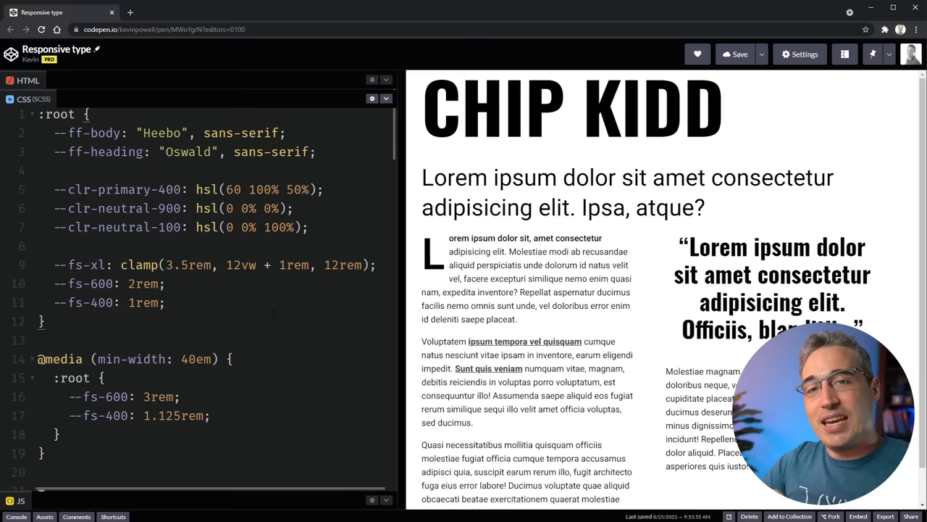